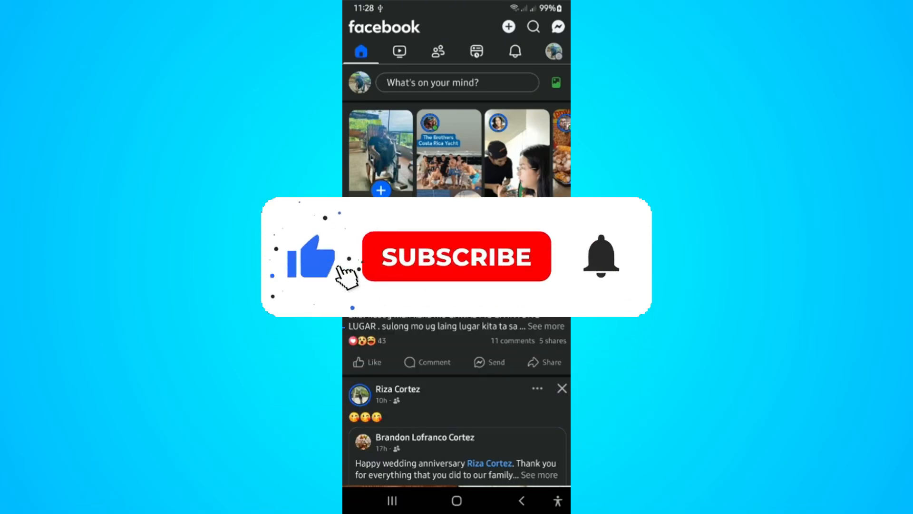
# - Show the account switcher from Menu, listing Tambokikok Ko, Made4Money and Rhea's Shop N Style
pyautogui.click(456, 255)
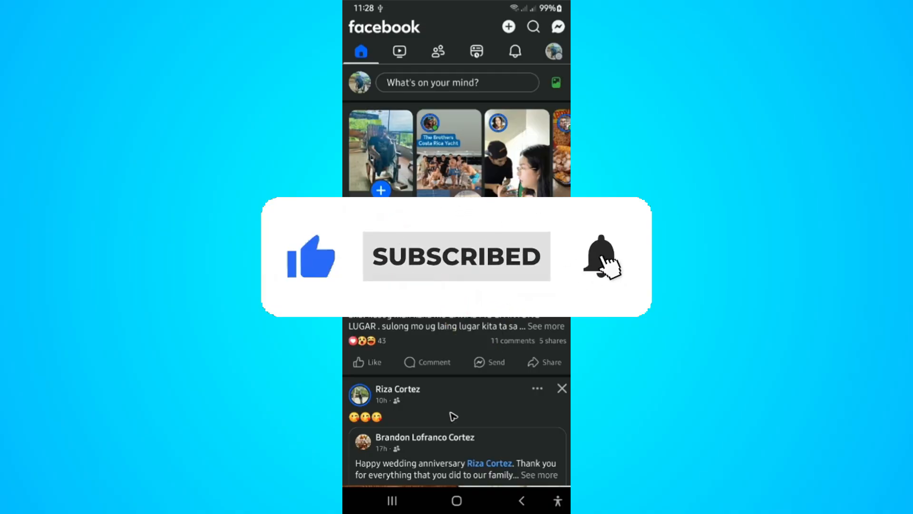
pyautogui.click(552, 51)
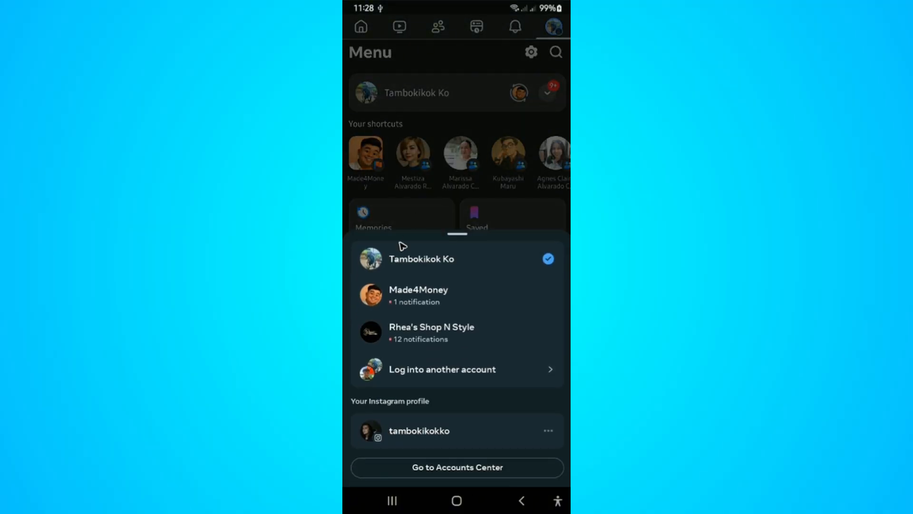
pyautogui.moveTo(434, 378)
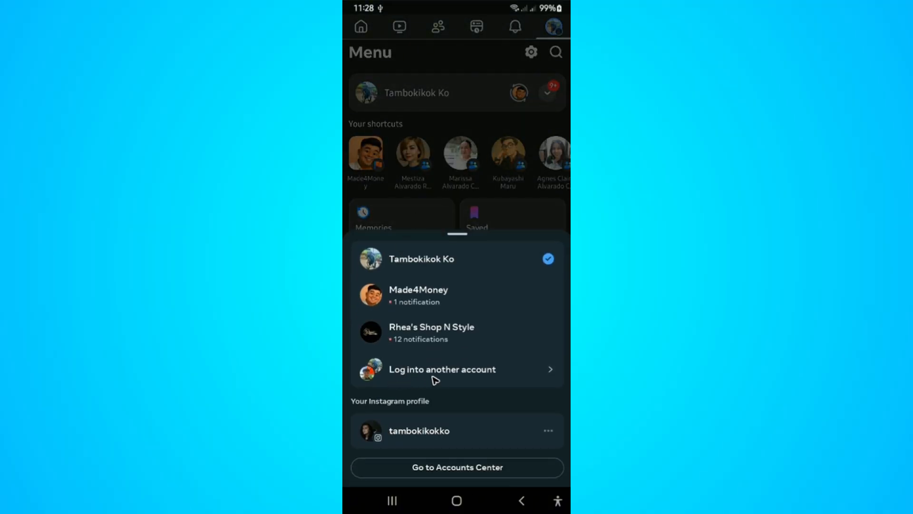
pyautogui.click(442, 369)
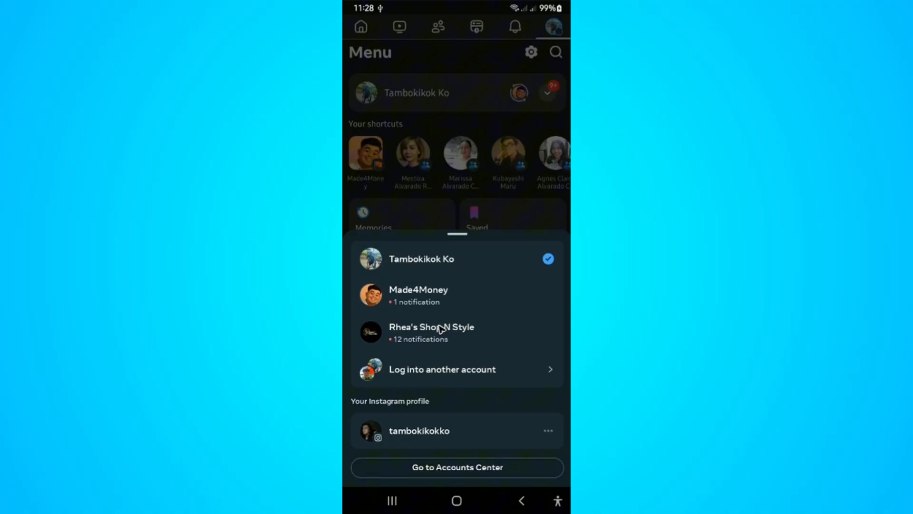
pyautogui.moveTo(434, 266)
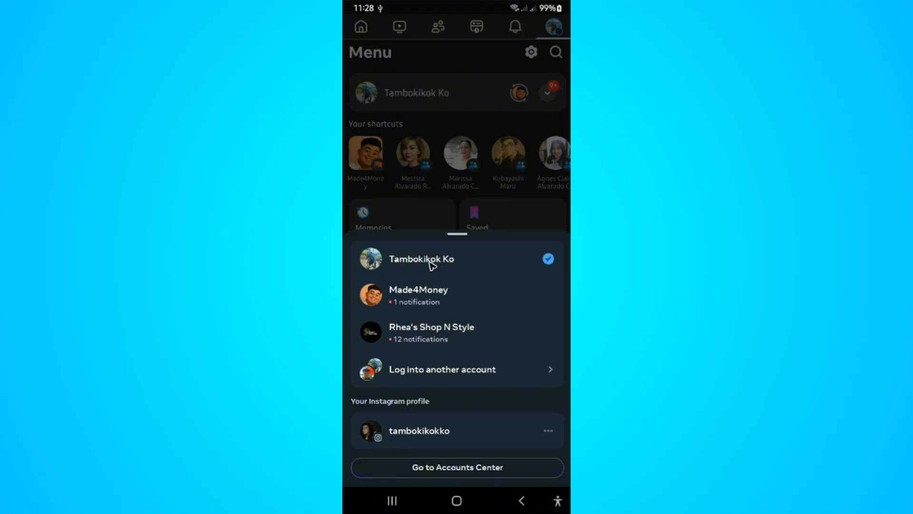
pyautogui.moveTo(448, 371)
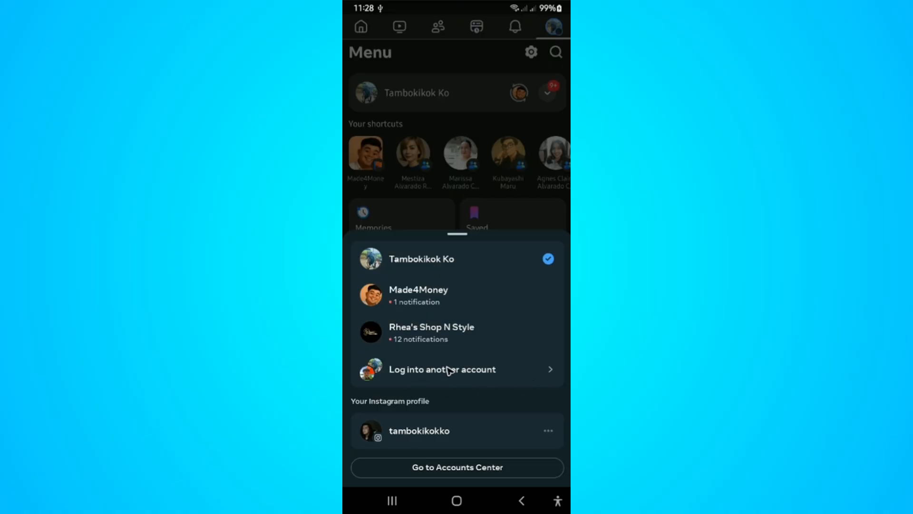
pyautogui.moveTo(472, 407)
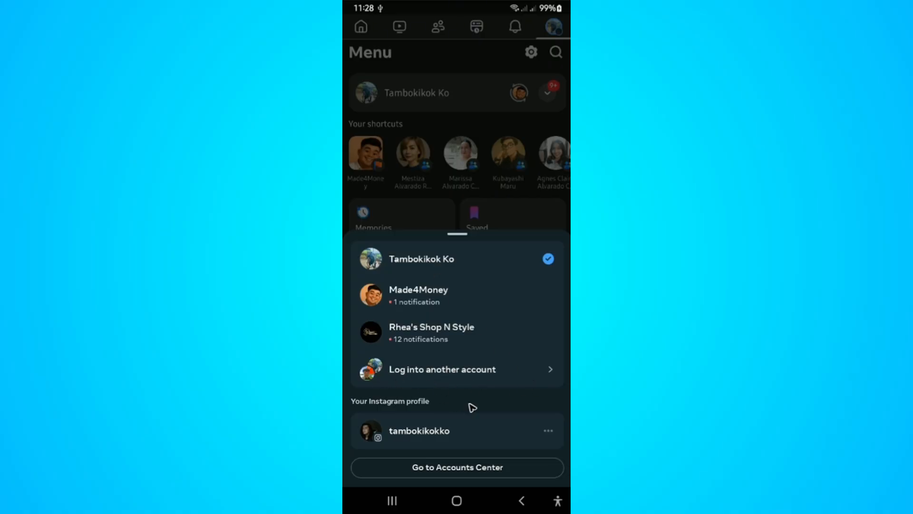
pyautogui.moveTo(471, 390)
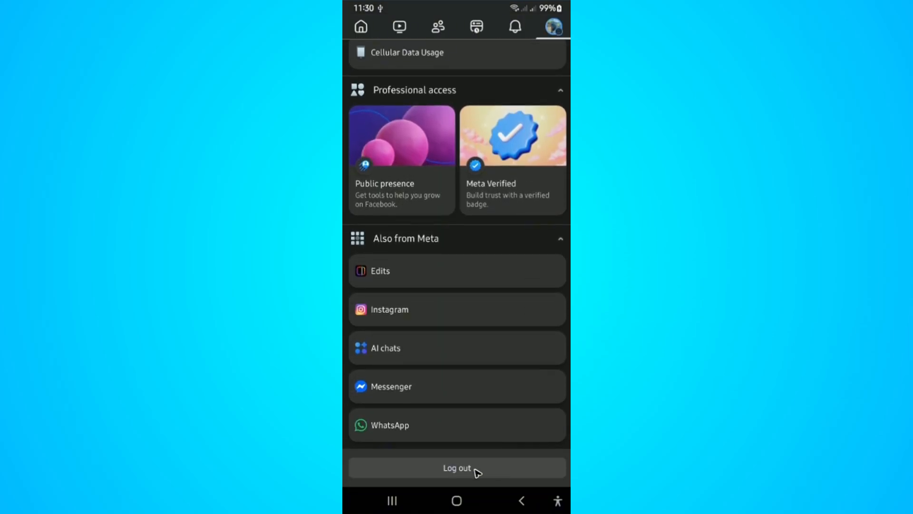
# - Log out of the current account and confirm, returning to the login screen
pyautogui.click(456, 467)
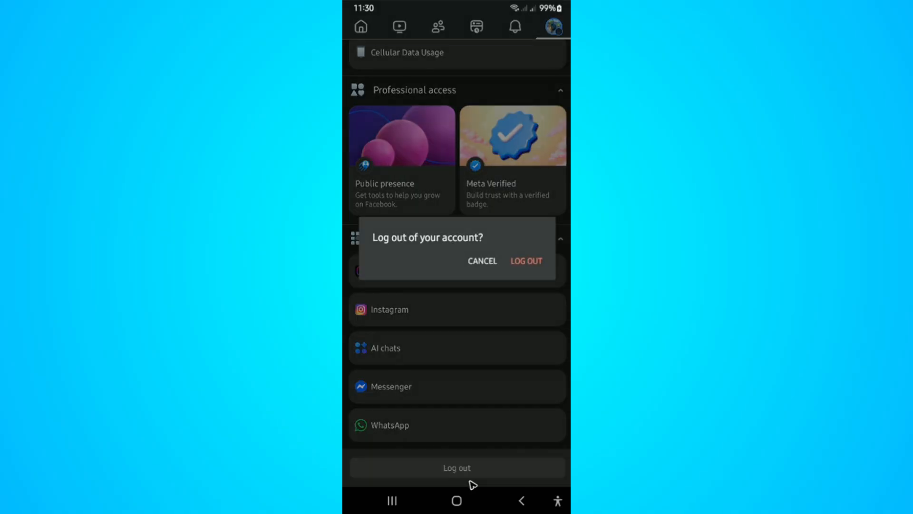
pyautogui.click(525, 261)
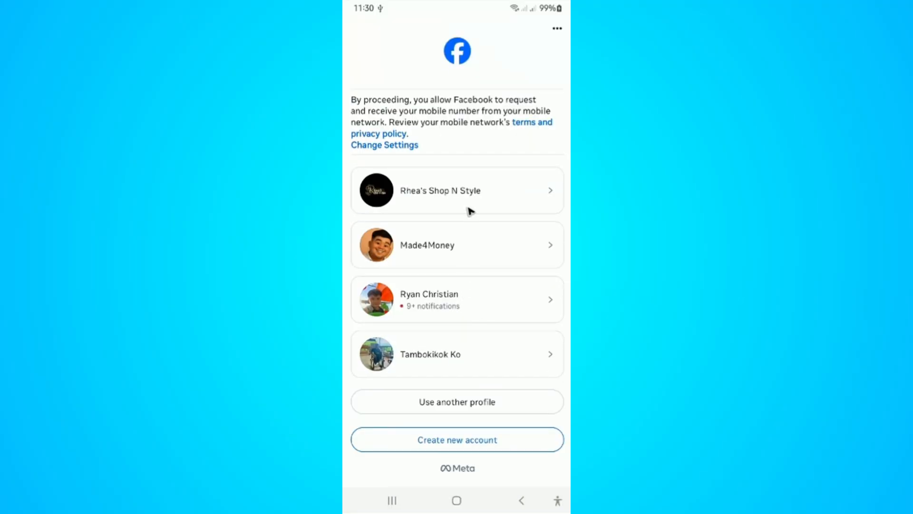
pyautogui.moveTo(526, 431)
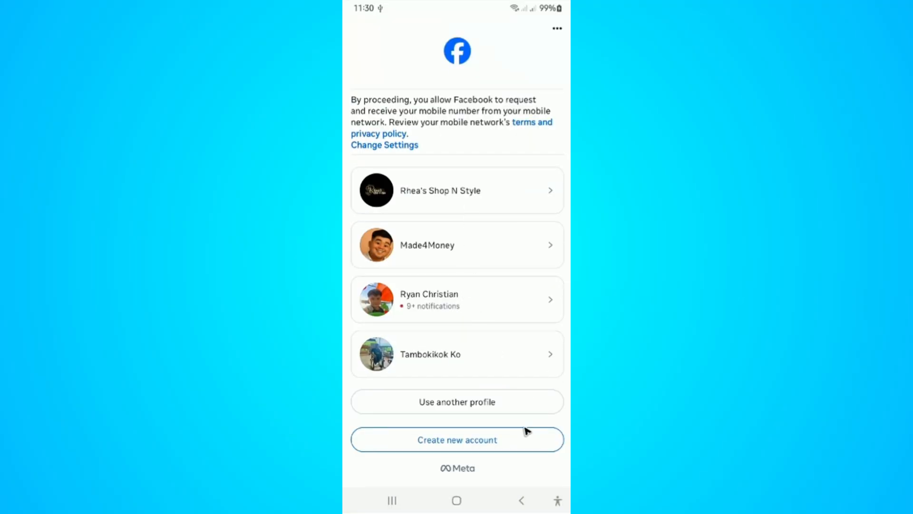
pyautogui.moveTo(540, 77)
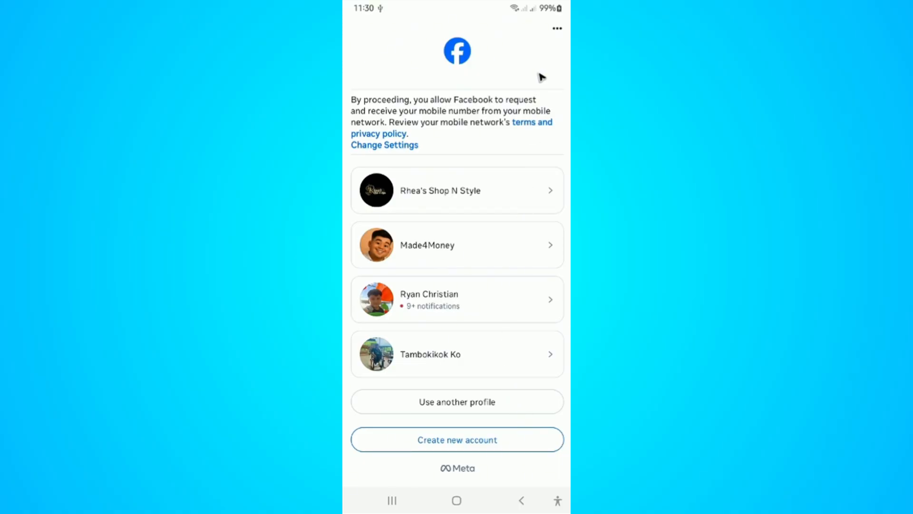
# - Remove Rhea's Shop N Style via 'Remove profiles from this device' and confirm
pyautogui.click(555, 28)
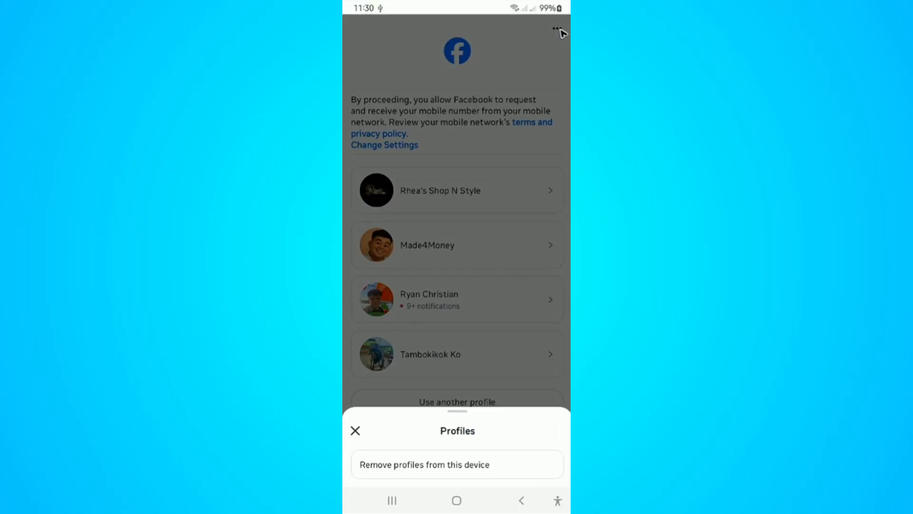
pyautogui.moveTo(416, 477)
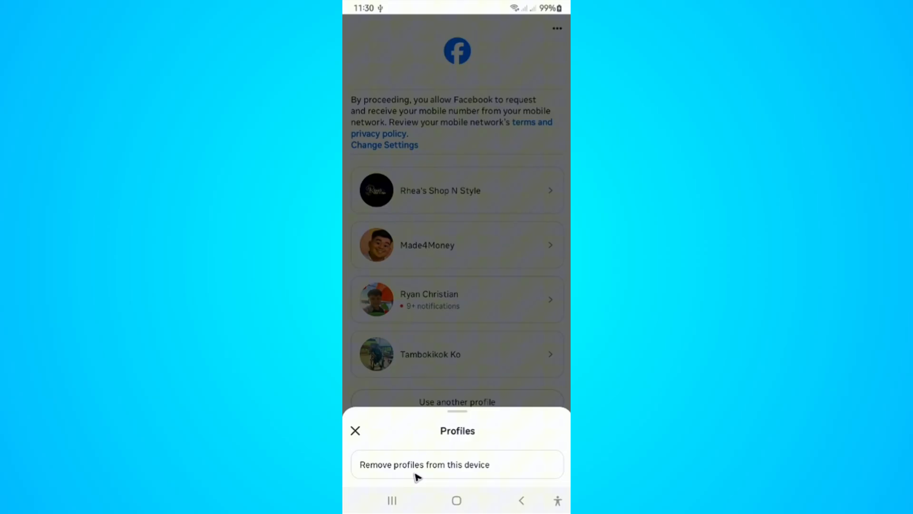
pyautogui.click(355, 430)
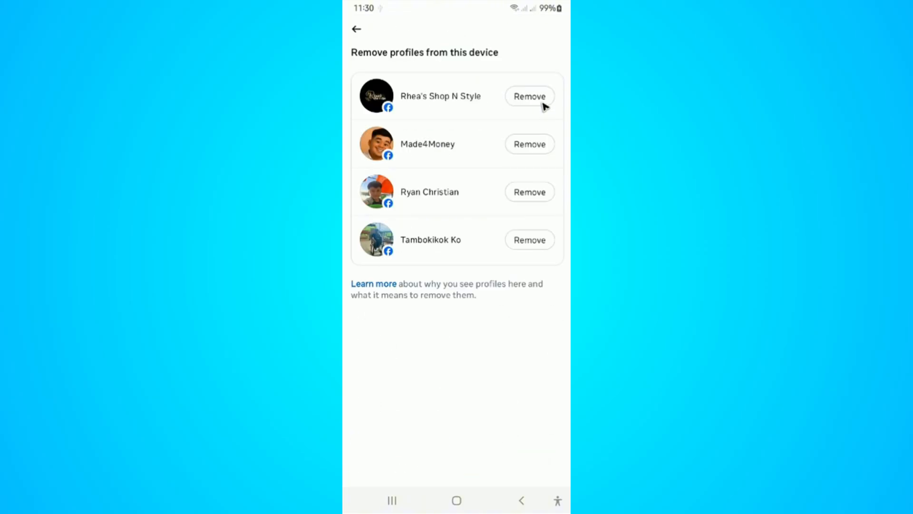
pyautogui.click(529, 96)
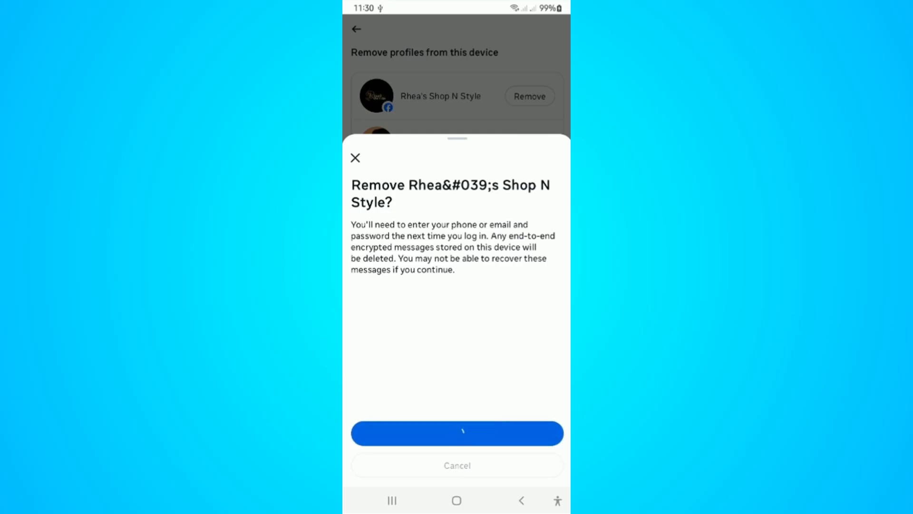
pyautogui.click(457, 432)
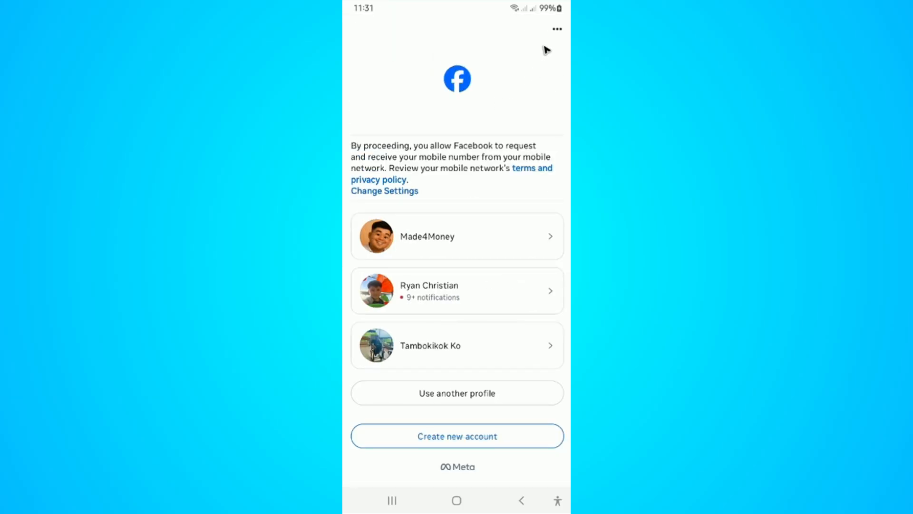
pyautogui.click(556, 29)
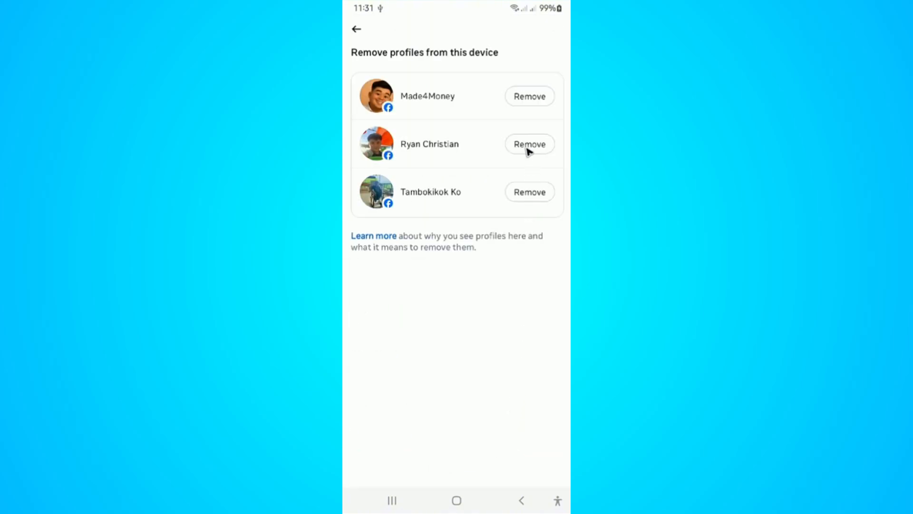
pyautogui.moveTo(565, 276)
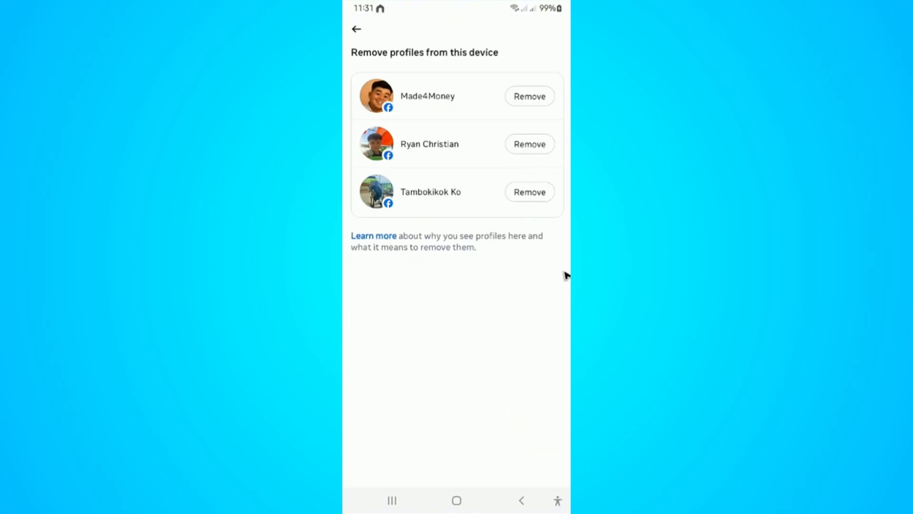
pyautogui.moveTo(535, 462)
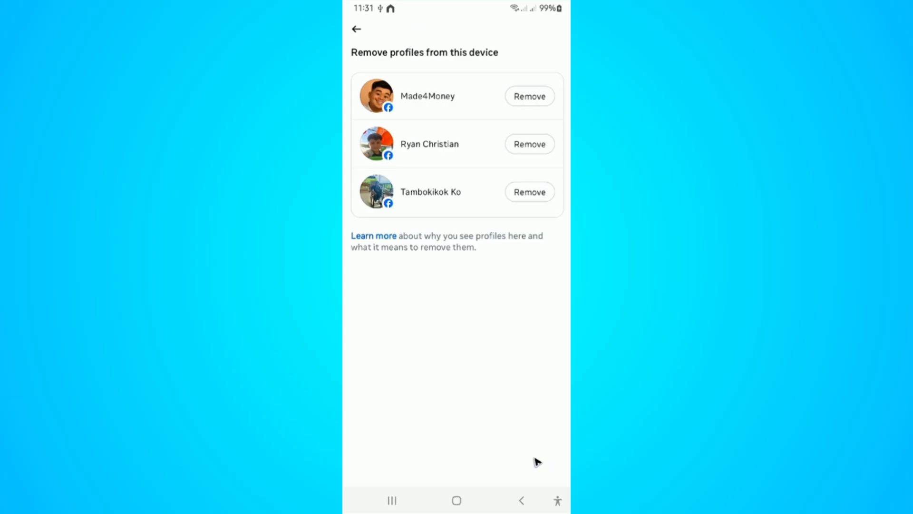
pyautogui.moveTo(536, 462)
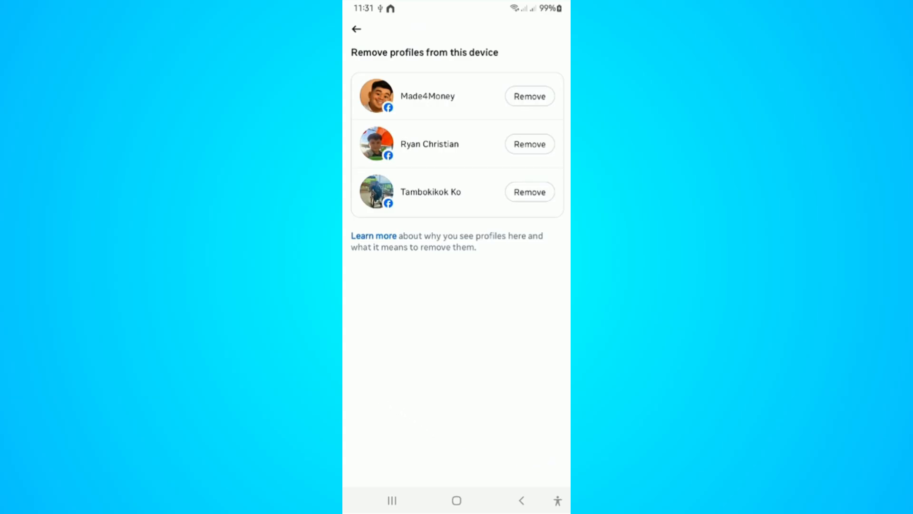